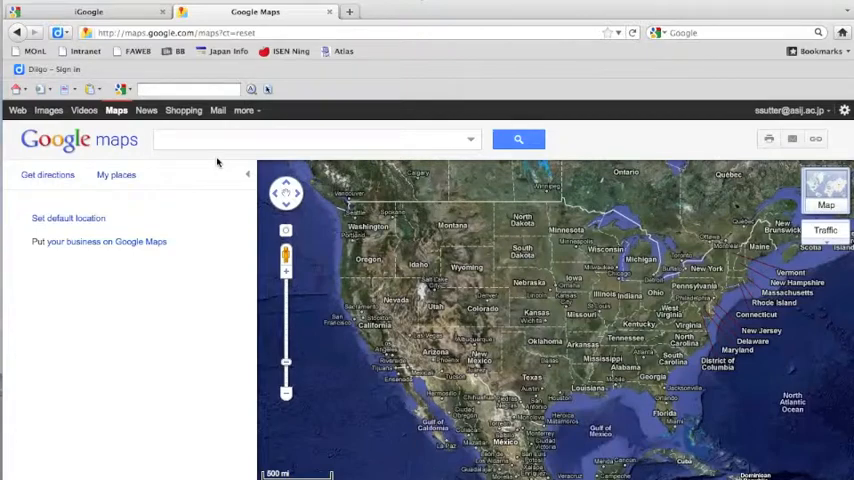
mouse_move(234, 225)
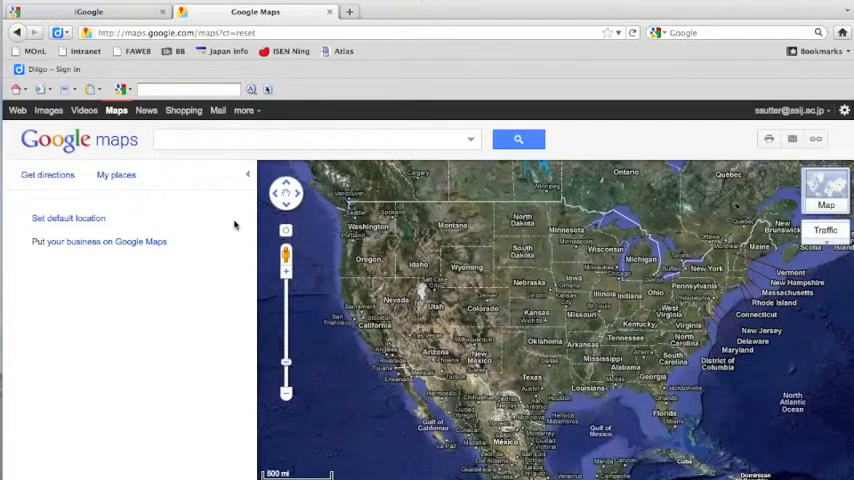
mouse_move(168, 207)
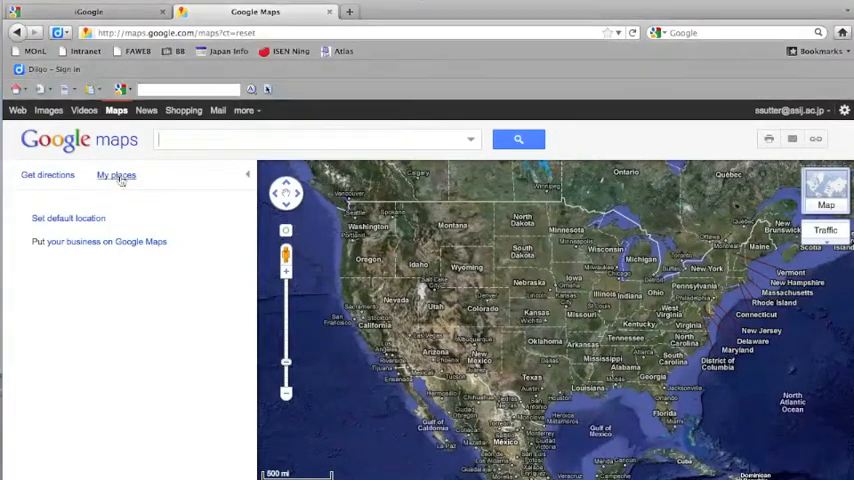
Open the demo2 custom map from My places and turn off the map labels
left_click(116, 175)
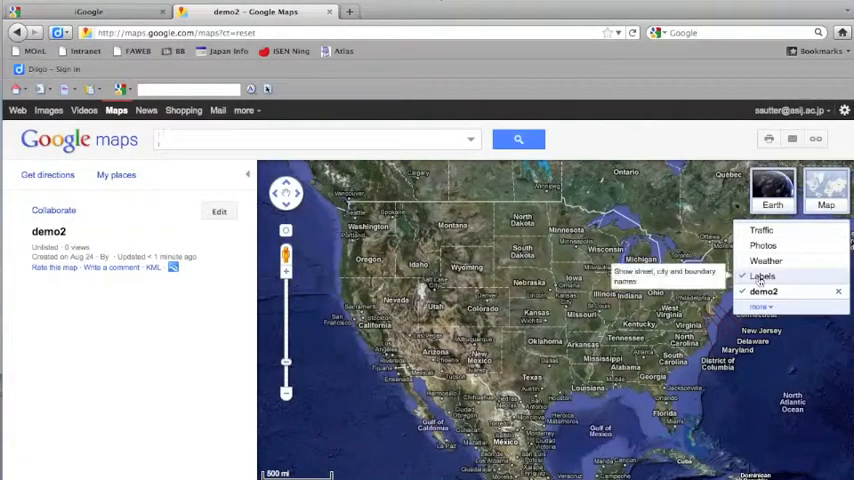
left_click(762, 276)
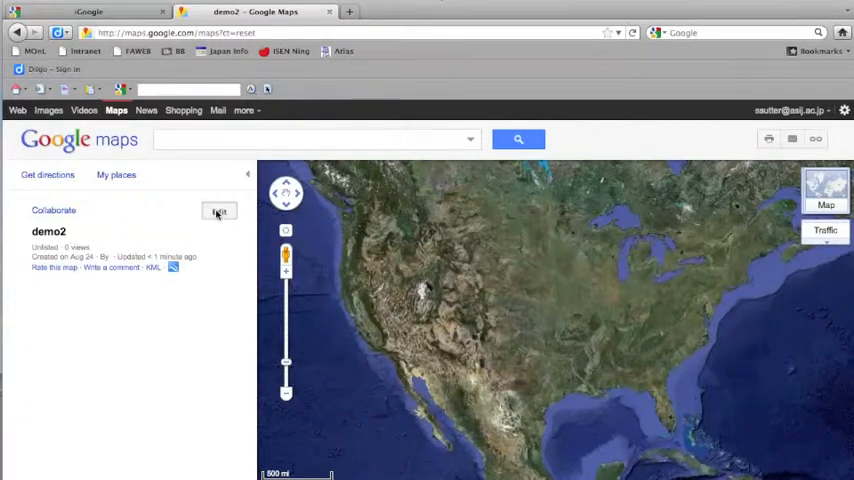
Put the demo2 map into edit mode and choose the placemark tool
left_click(219, 211)
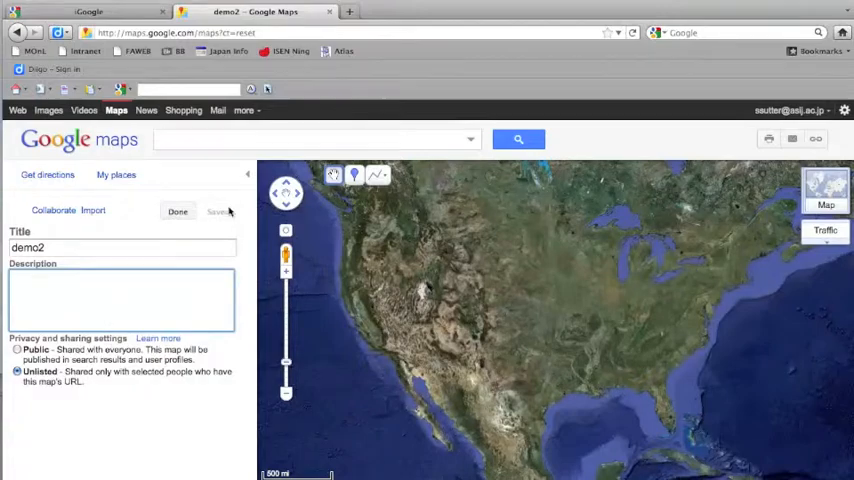
left_click(217, 211)
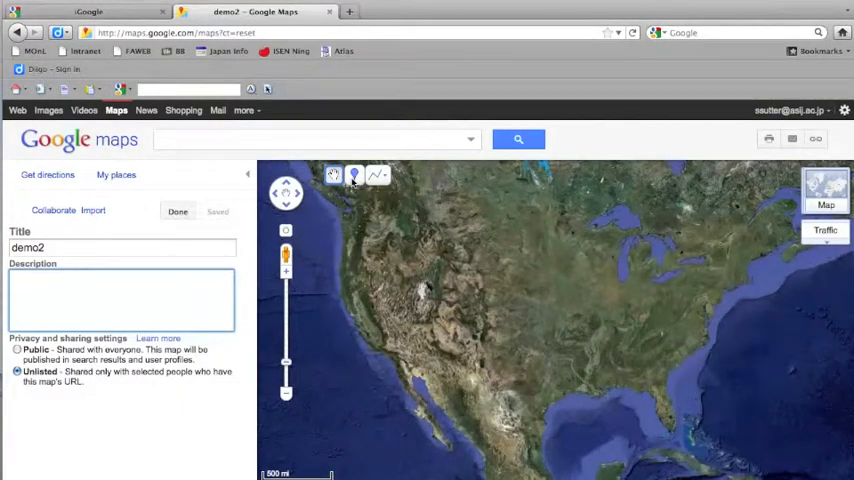
left_click(354, 175)
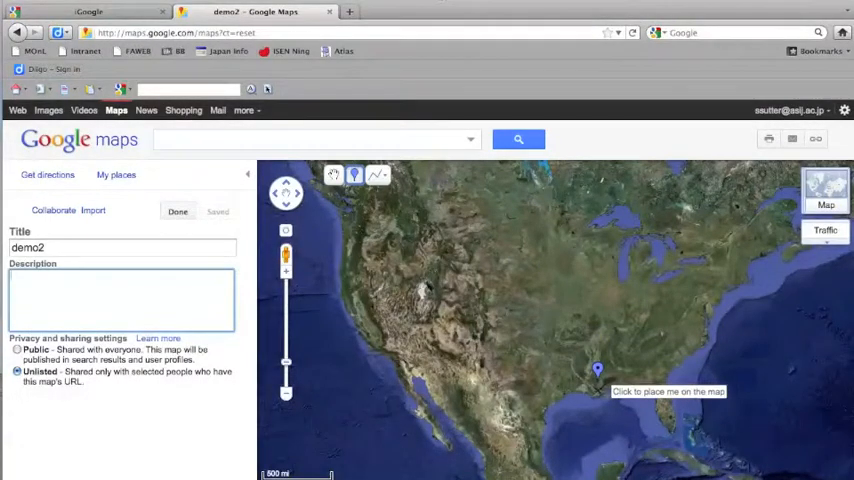
Drop a placemark on the Gulf coast titled 'Mississippi' with a rich-text description
left_click(597, 371)
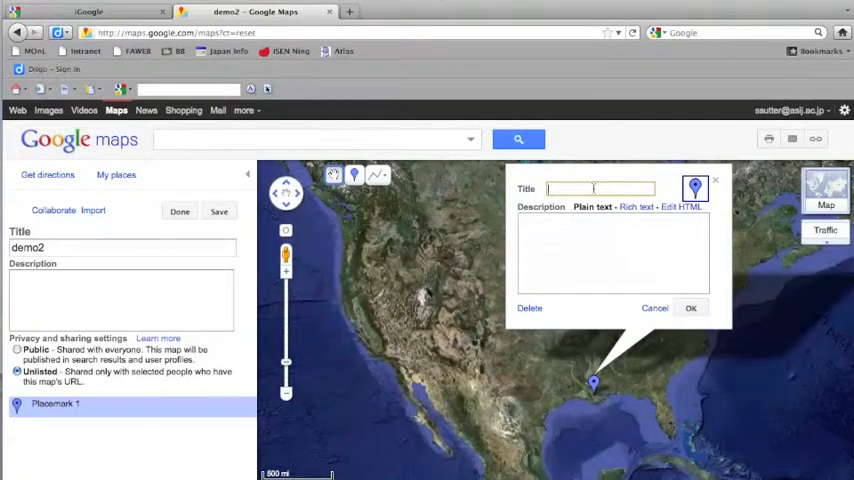
type("Missipi")
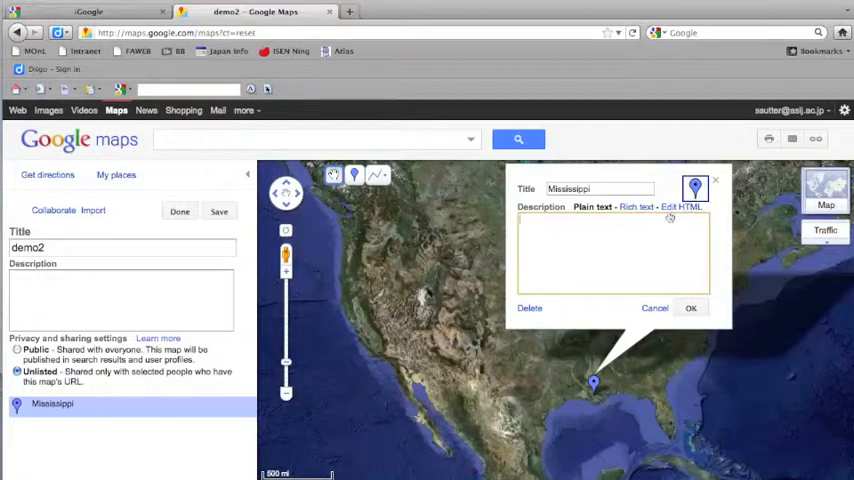
left_click(636, 207)
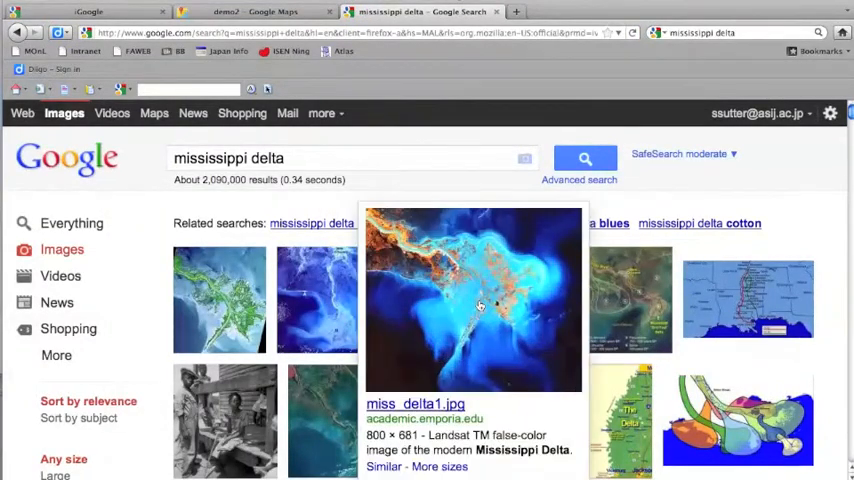
Open the Emporia State University Mississippi Delta page from the miss_delta1.jpg image result
left_click(472, 300)
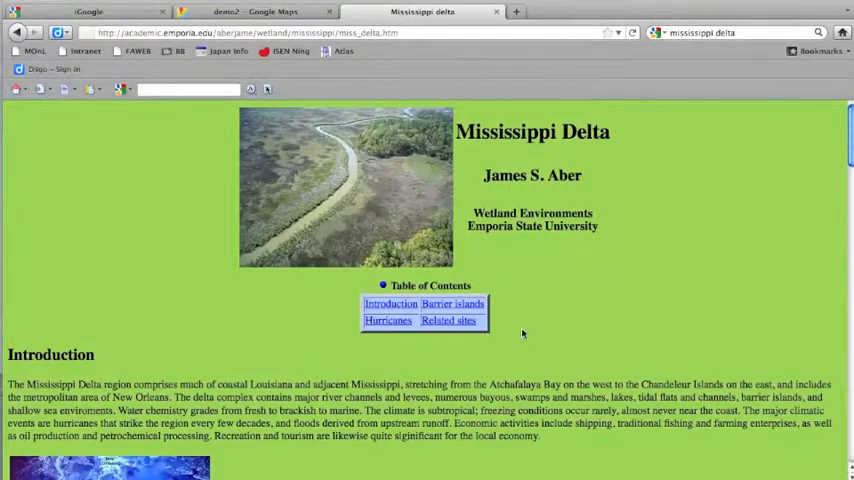
Scroll to the space-shuttle delta photo and bring up its image context menu
scroll("down", 3)
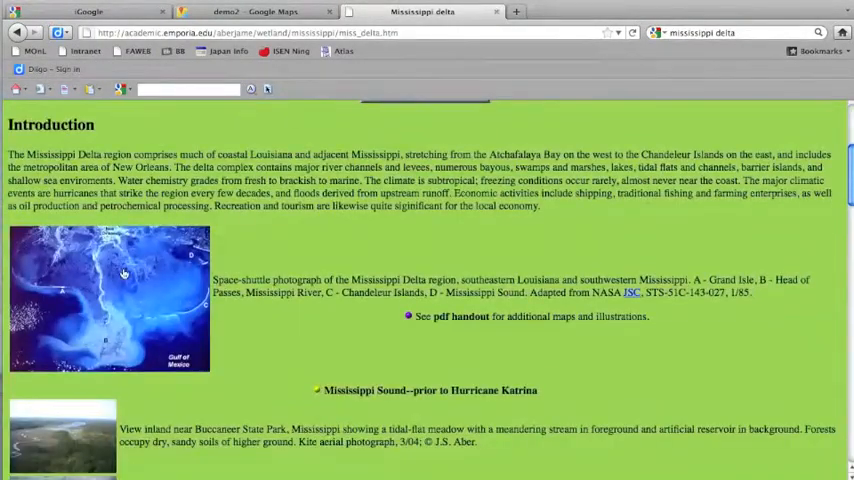
right_click(122, 274)
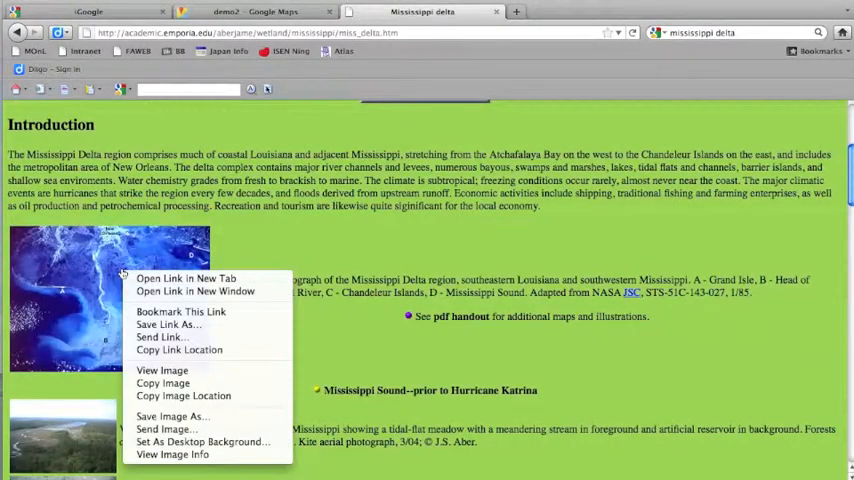
mouse_move(160, 337)
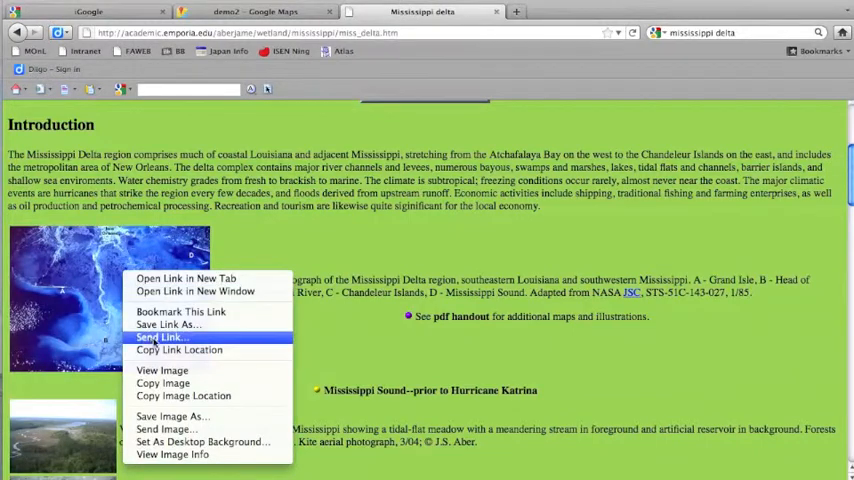
mouse_move(179, 350)
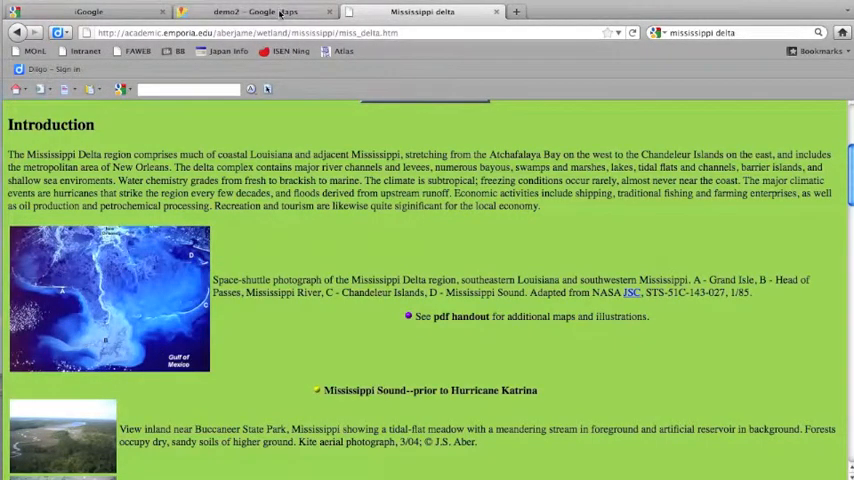
Insert the space-shuttle delta image by its URL into the Mississippi placemark description
left_click(235, 11)
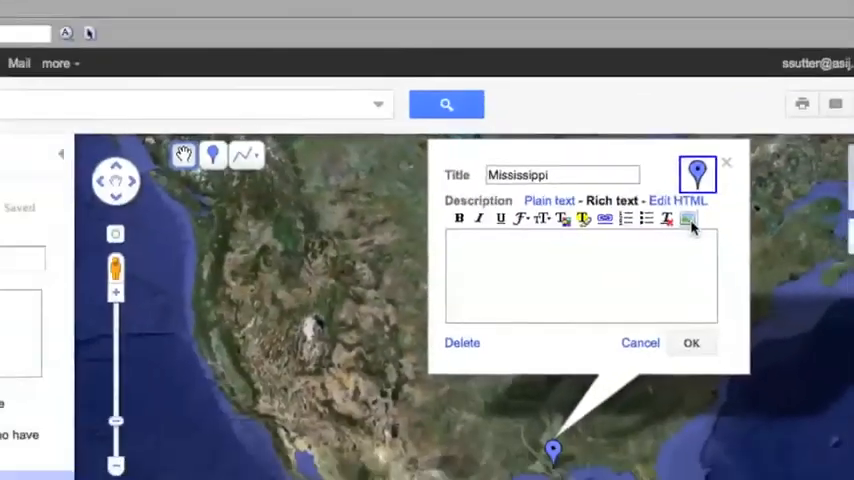
left_click(688, 219)
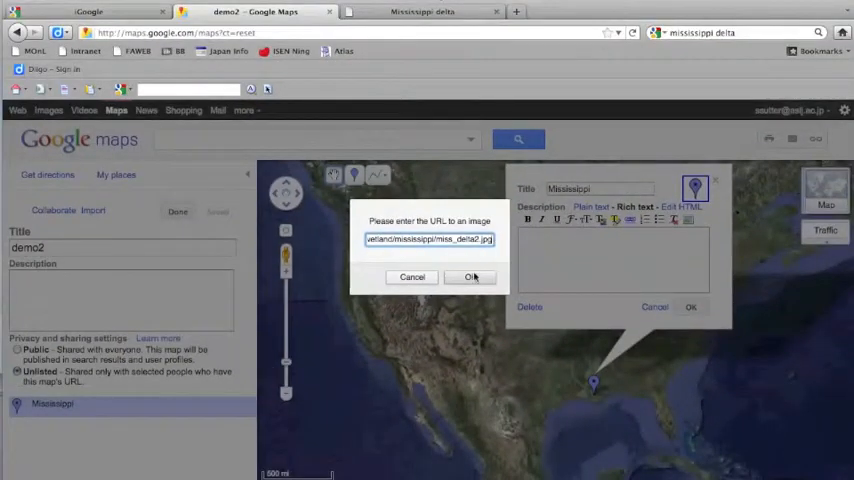
left_click(471, 277)
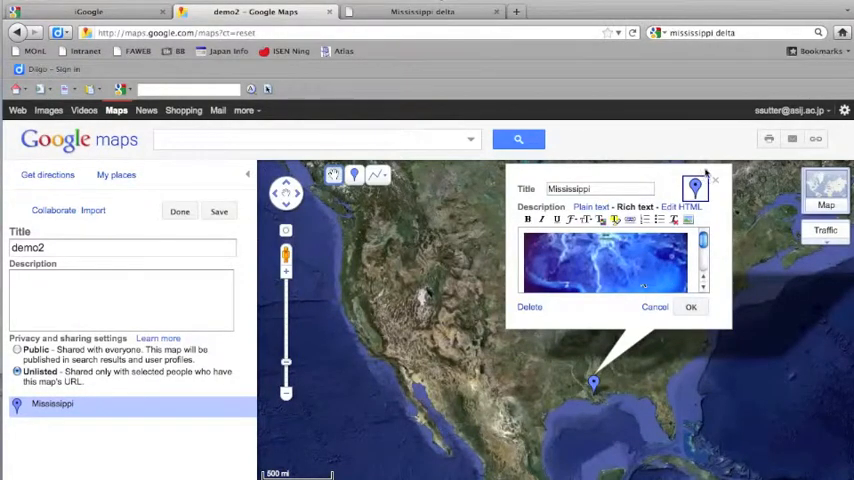
Give the Mississippi placemark a boat icon from the default icon gallery
left_click(695, 188)
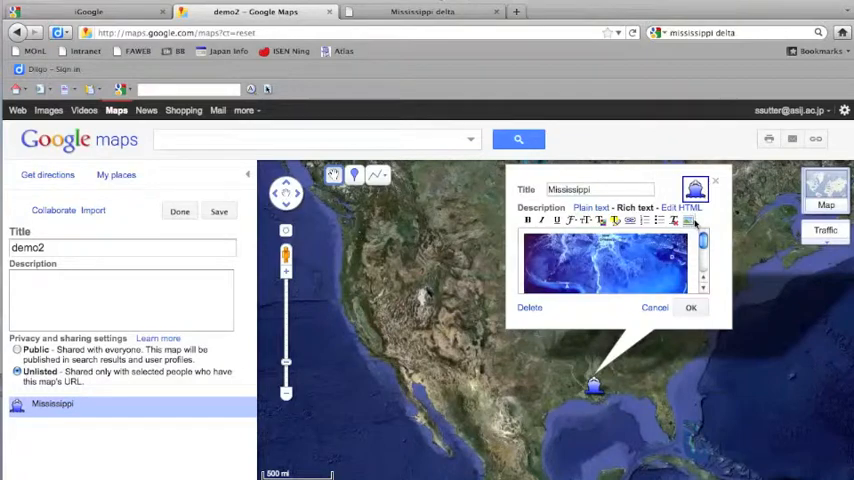
left_click(695, 189)
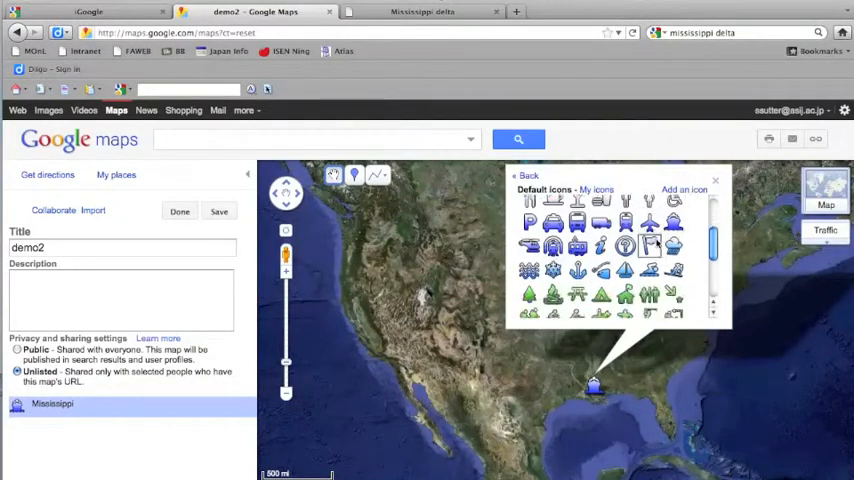
scroll("down", 3)
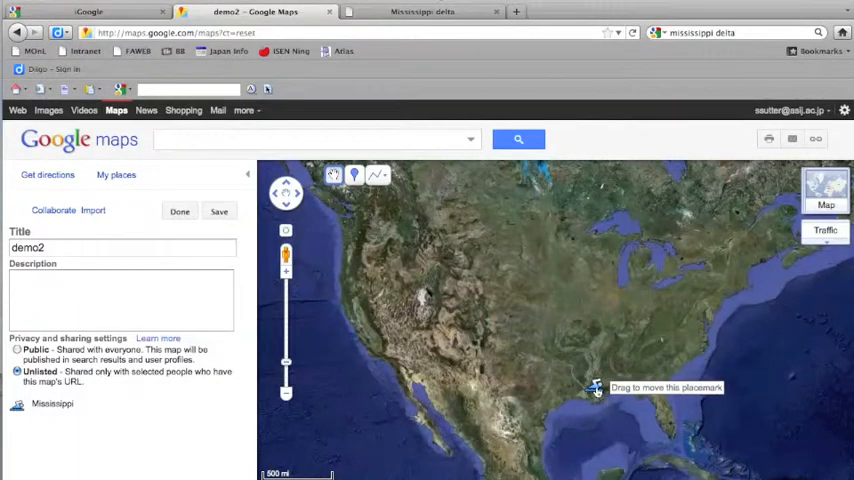
mouse_move(389, 205)
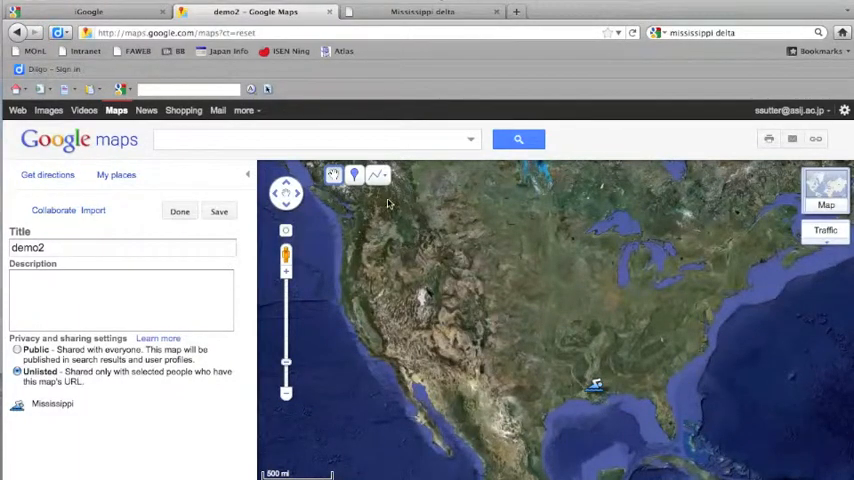
Draw a line from the Mississippi delta northward, then east toward the Great Lakes
left_click(378, 174)
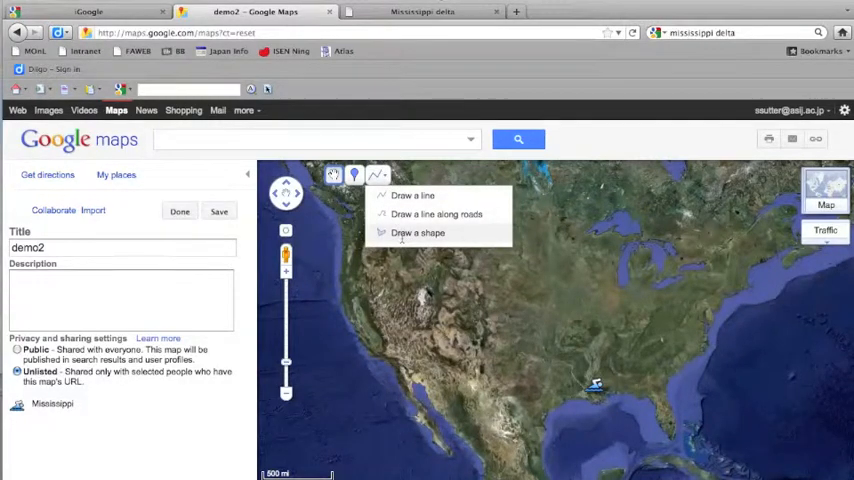
left_click(412, 195)
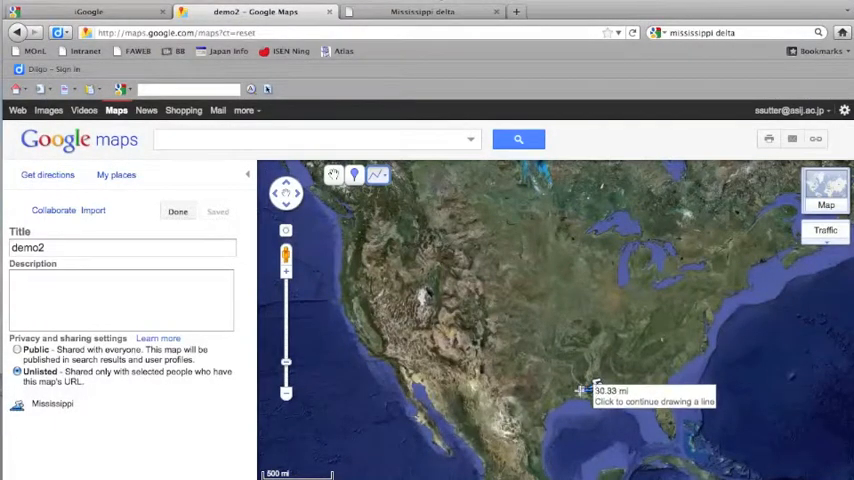
left_click(585, 390)
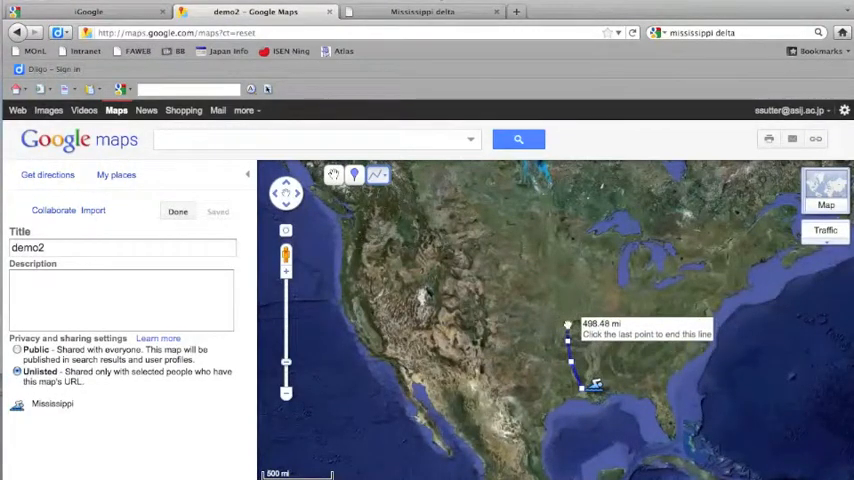
left_click(612, 313)
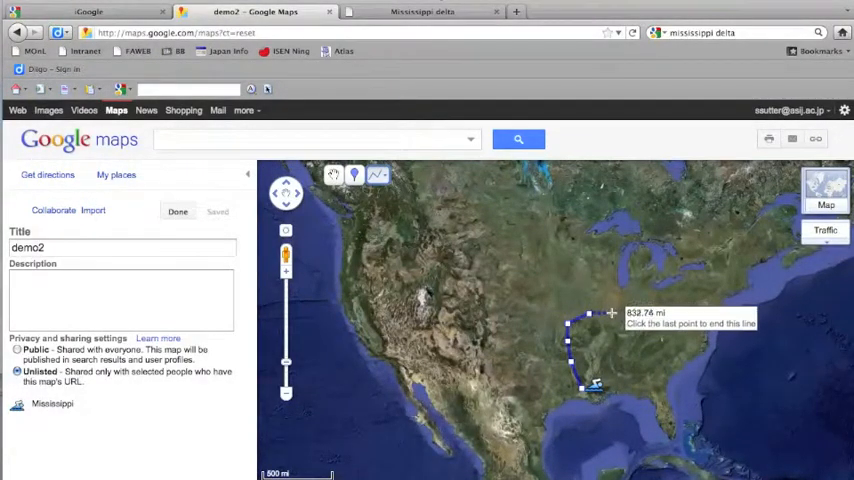
left_click(613, 303)
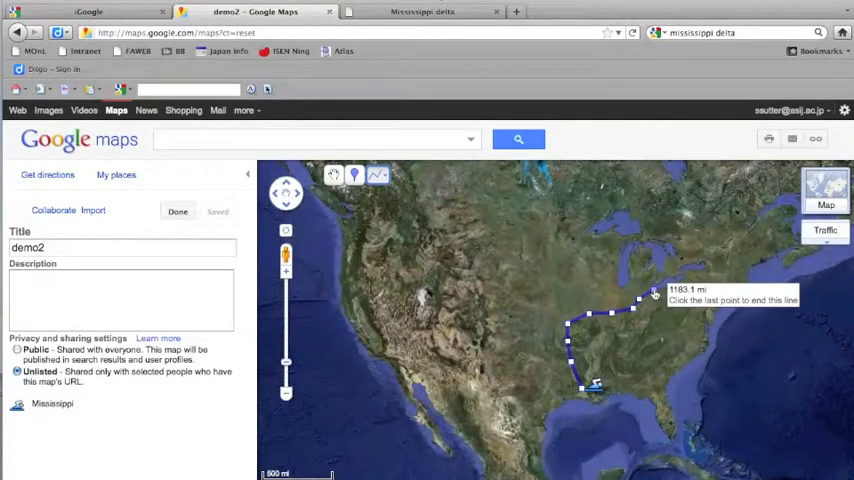
left_click(777, 243)
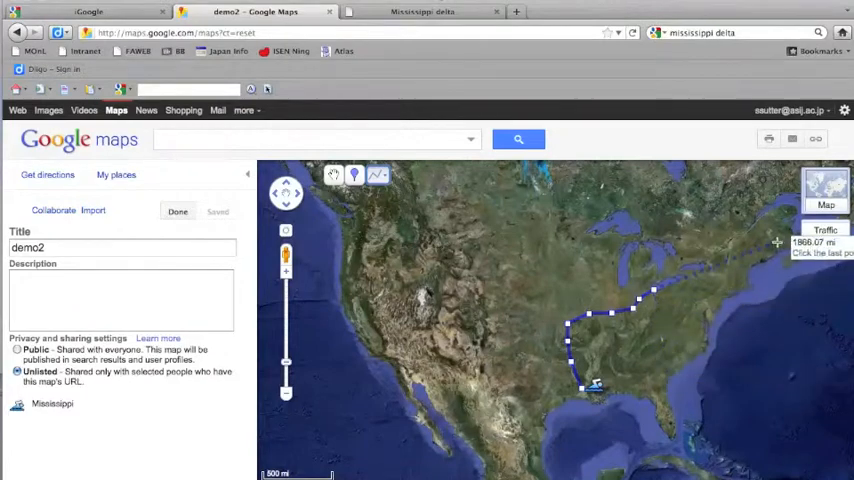
mouse_move(654, 339)
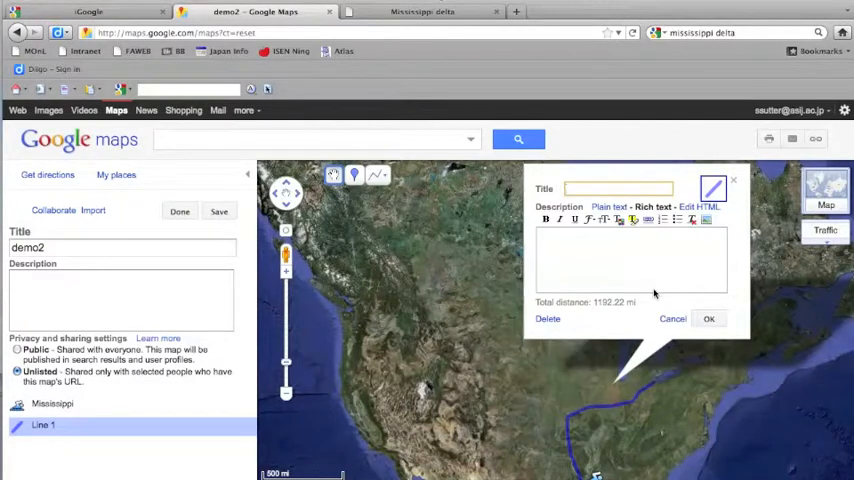
Title the newly drawn line 'Trek of Bob Smith'
type("Trek of")
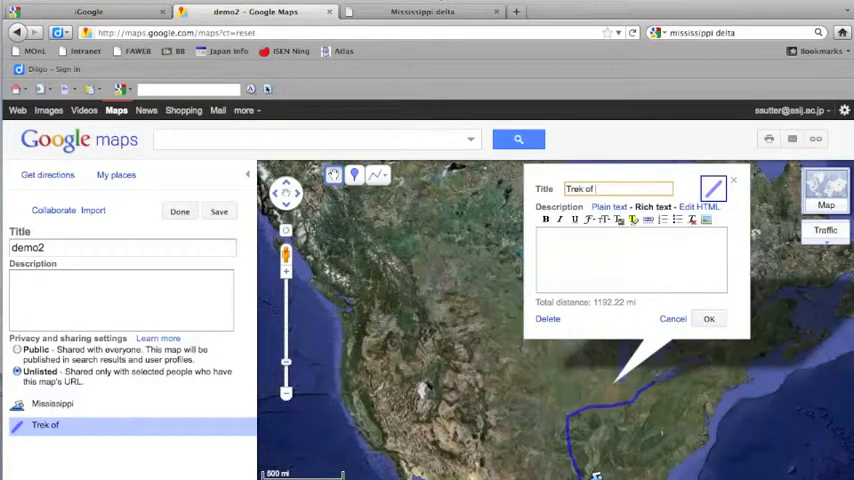
type("Bob Smith")
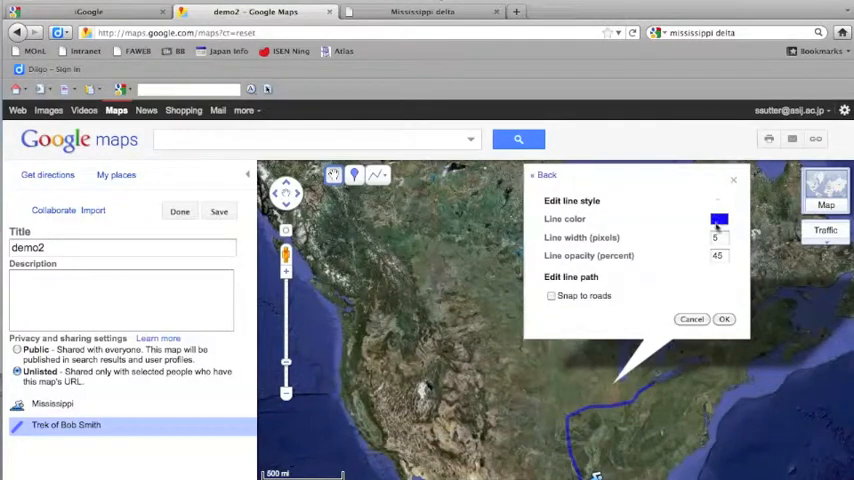
Set the Trek of Bob Smith line to red, width 8, opacity 80%
left_click(719, 218)
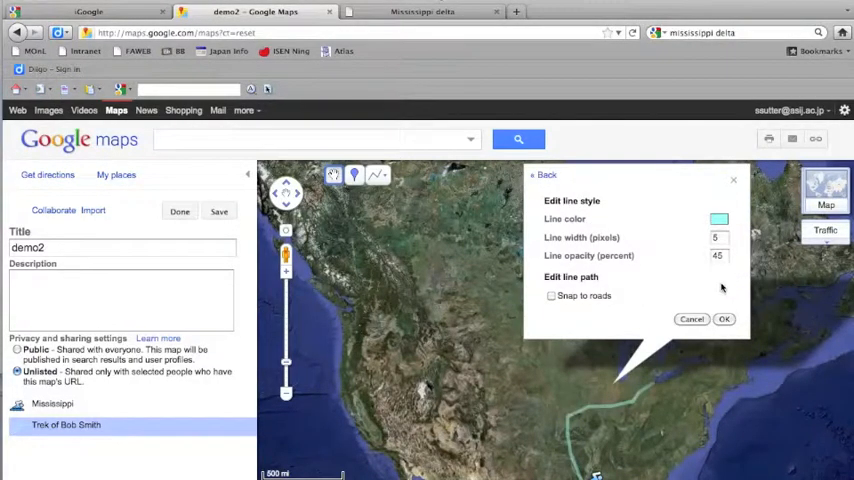
left_click(718, 218)
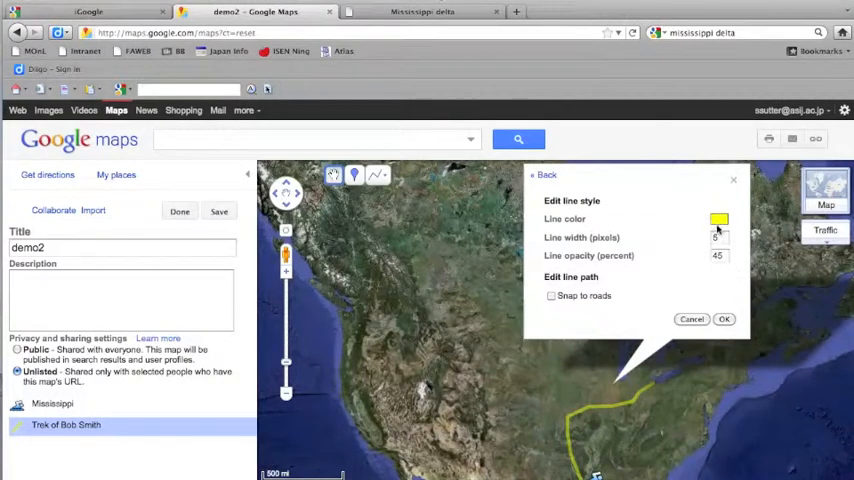
left_click(719, 218)
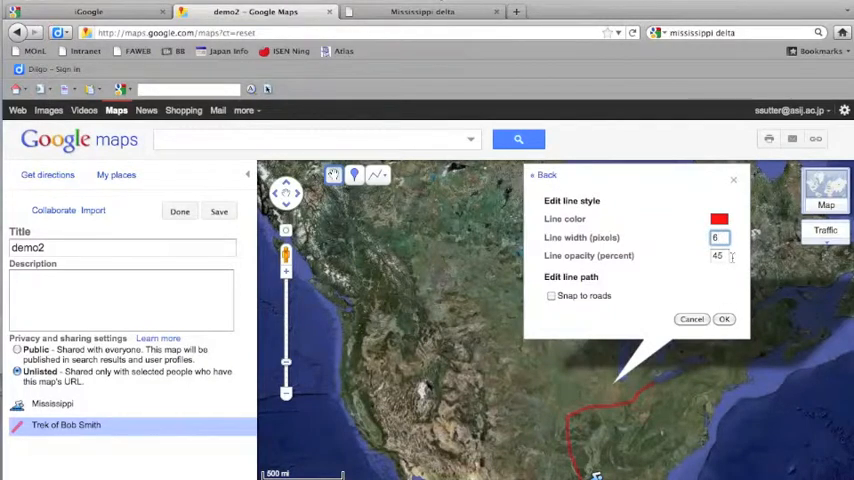
type("8")
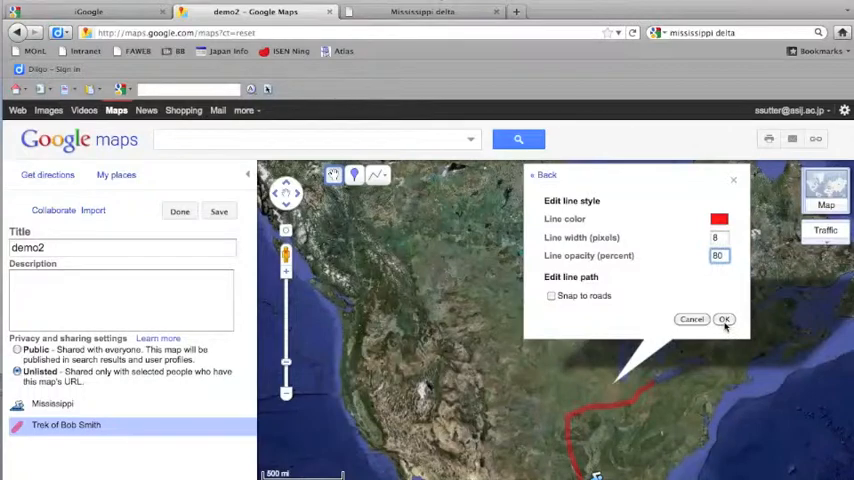
left_click(725, 319)
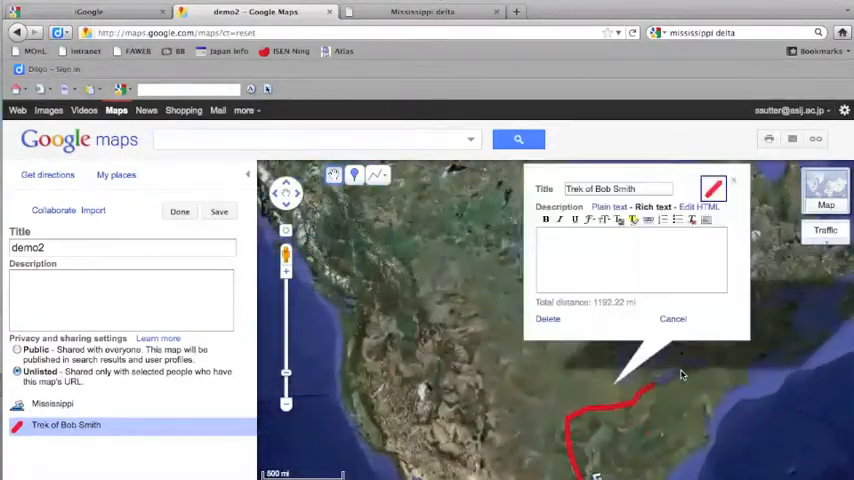
Close the line details and start a shape from the Pacific Northwest coast inland
left_click(672, 318)
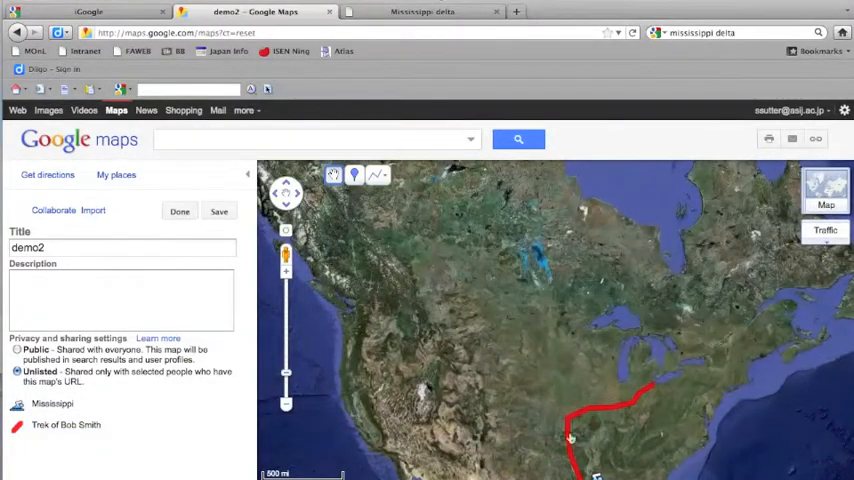
left_click(377, 175)
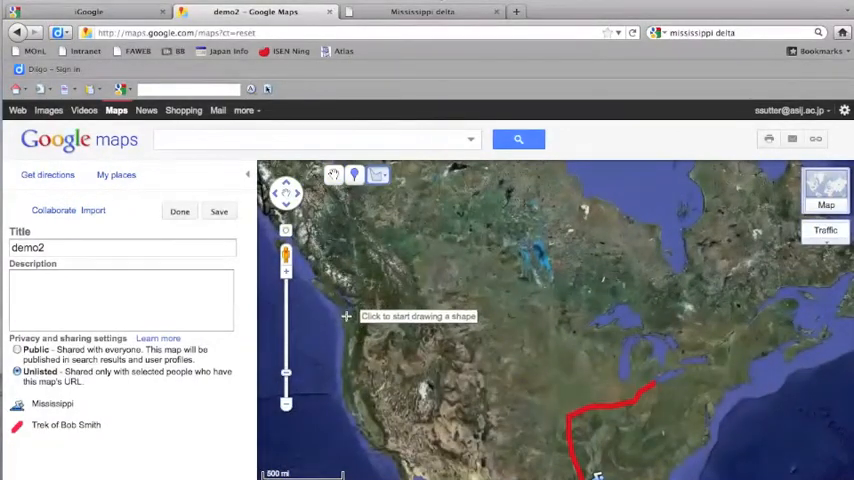
left_click(347, 316)
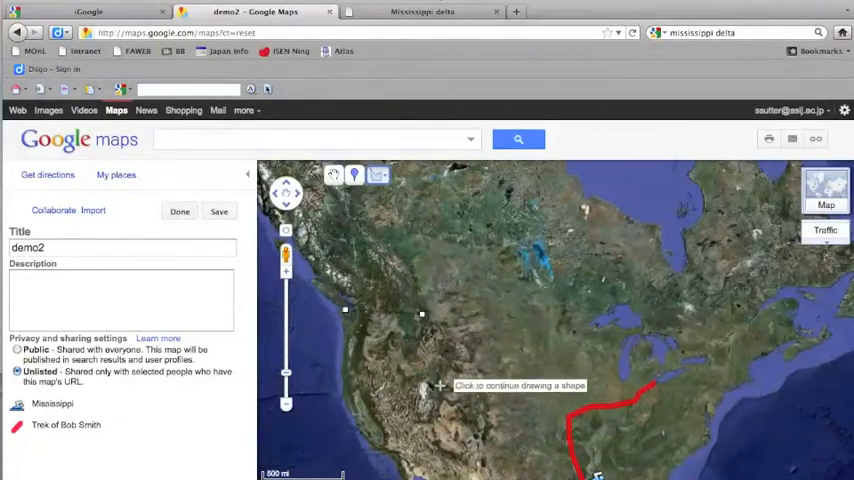
left_click(443, 391)
type("Title")
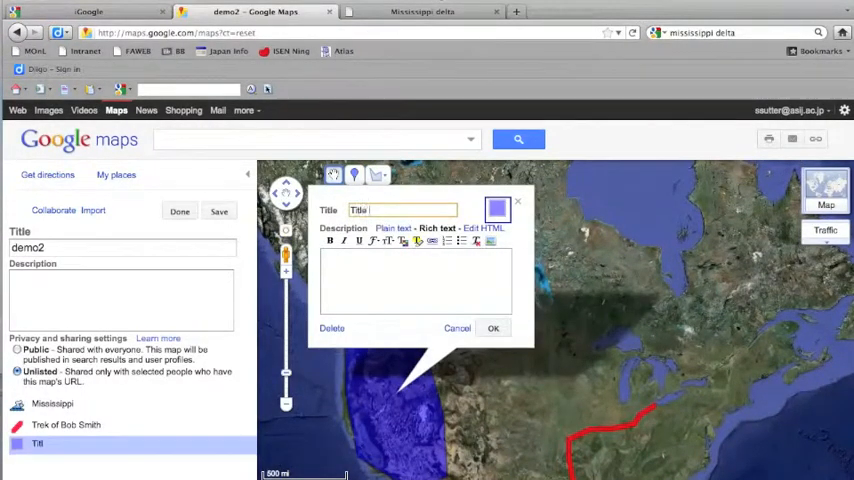
Title the western shape 'Title here' and give it a 30% opacity blue fill
type("here")
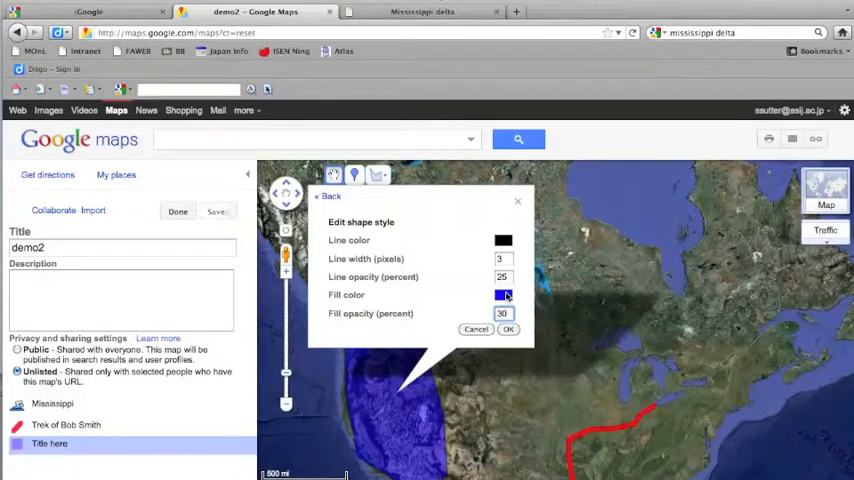
left_click(217, 211)
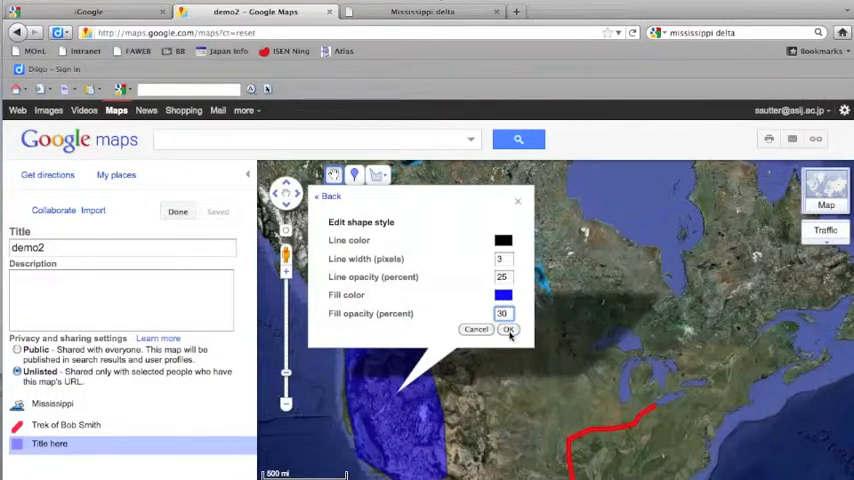
left_click(509, 329)
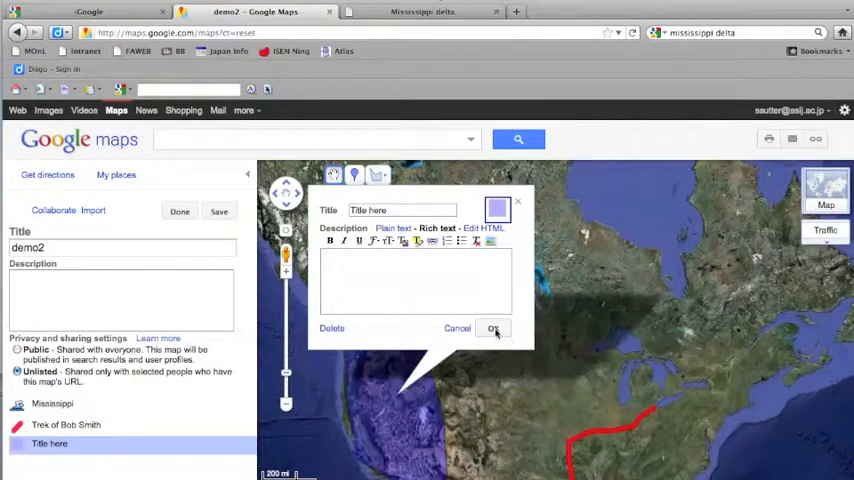
left_click(492, 328)
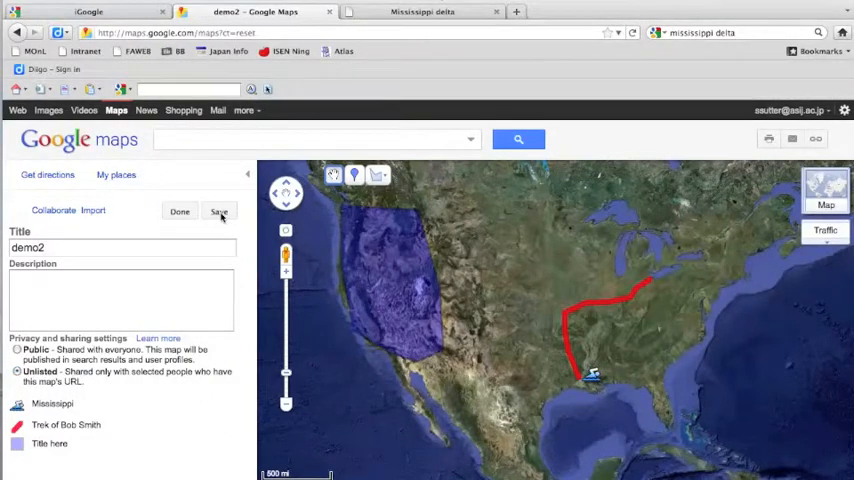
Save the demo2 map with its placemark, line and shape
left_click(218, 211)
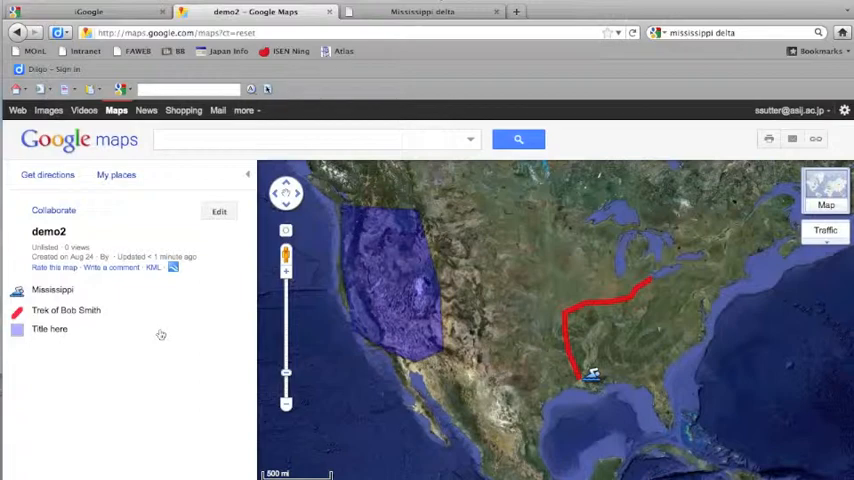
mouse_move(243, 308)
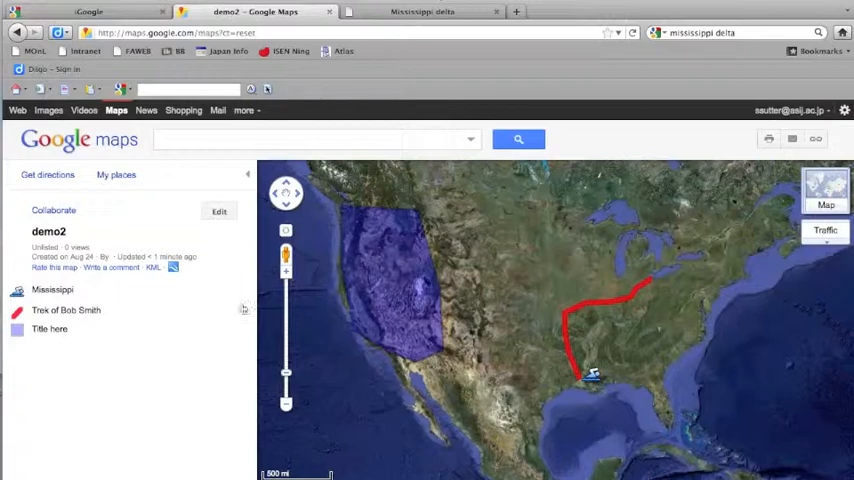